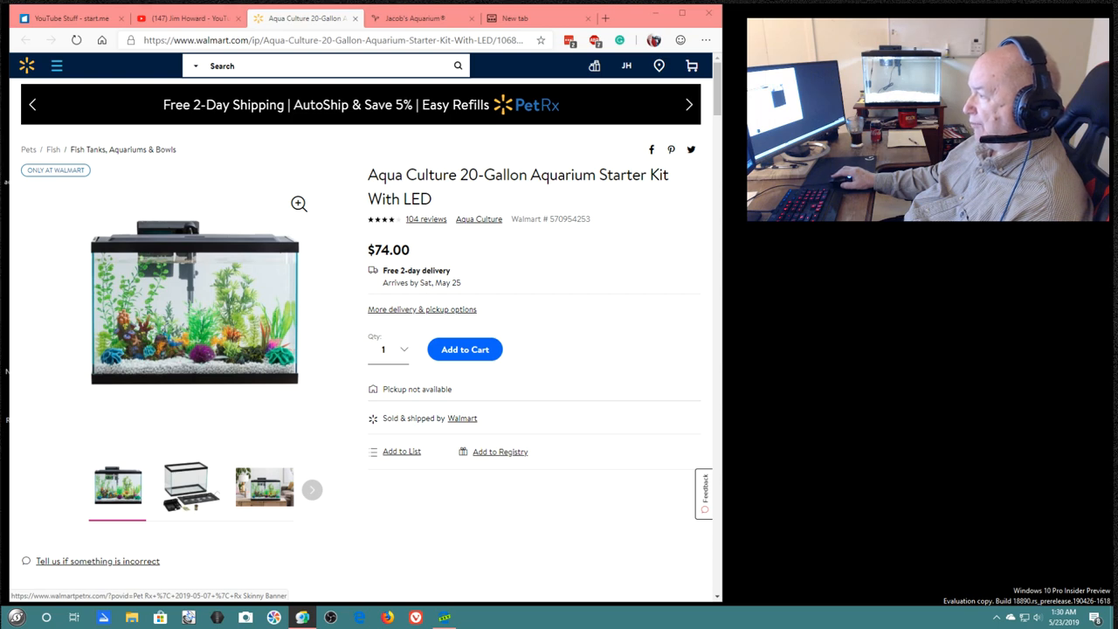
- Switch to the Jacob's Aquarium home page, glancing back at the Walmart kit listing once
{"action": "left_click", "coordinate": [423, 18]}
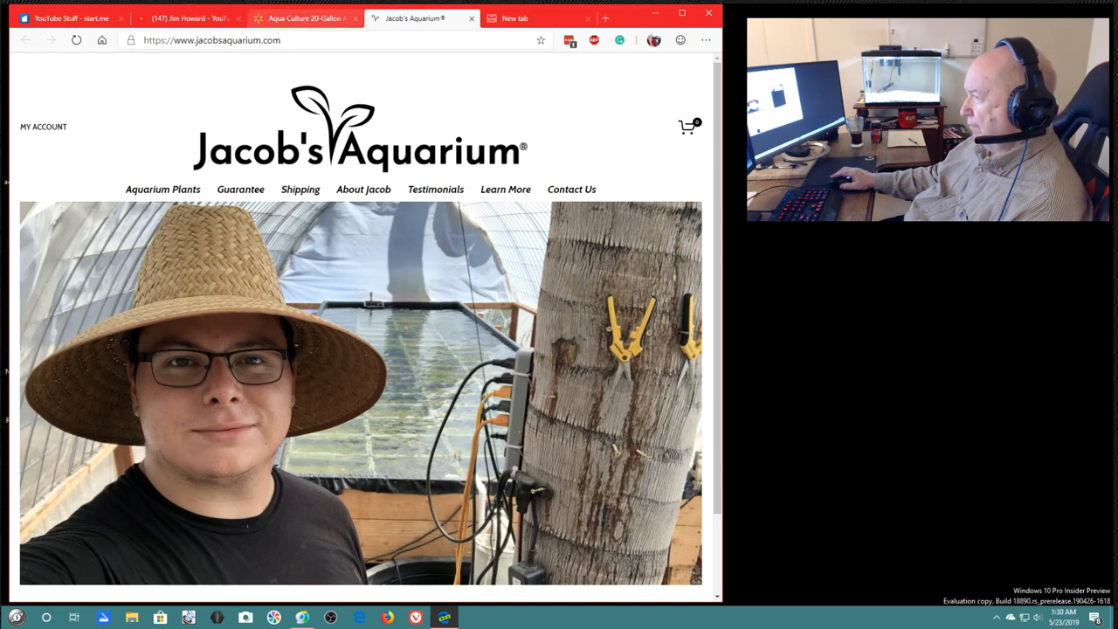
{"action": "left_click", "coordinate": [304, 18]}
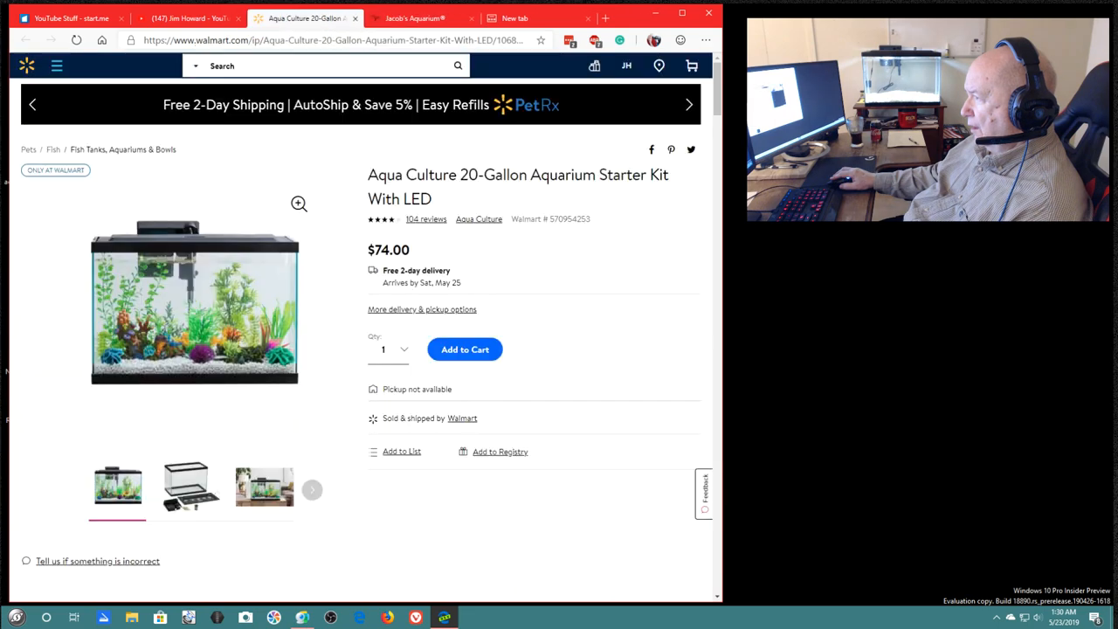
{"action": "left_click", "coordinate": [420, 18]}
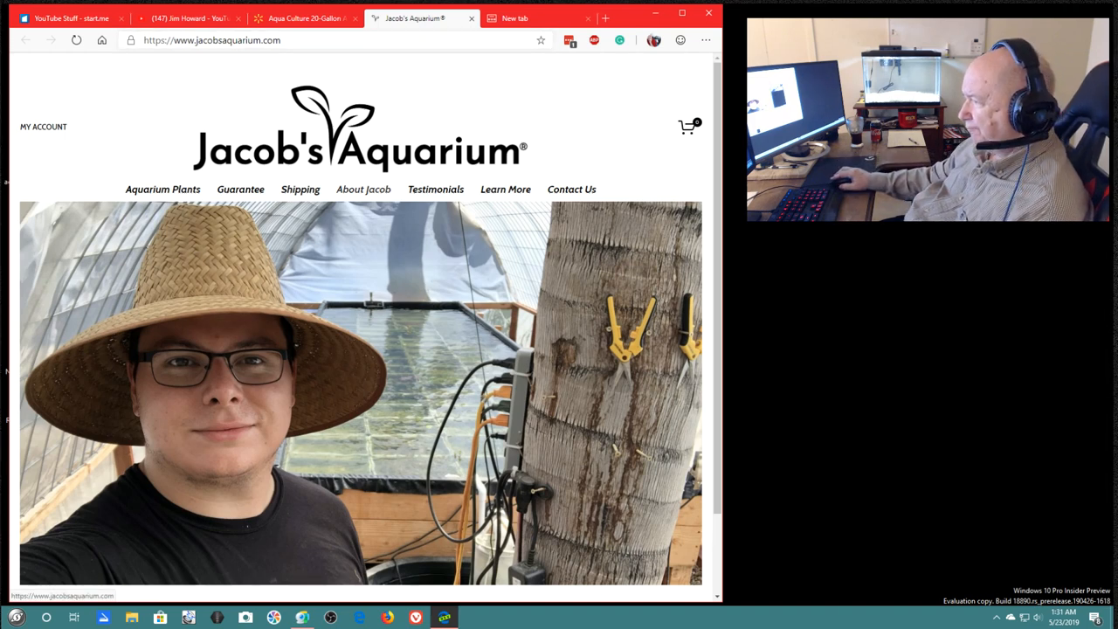
- View the Shipping page listing USPS Priority Mail, the $8 flat fee and US-only delivery
{"action": "left_click", "coordinate": [301, 189]}
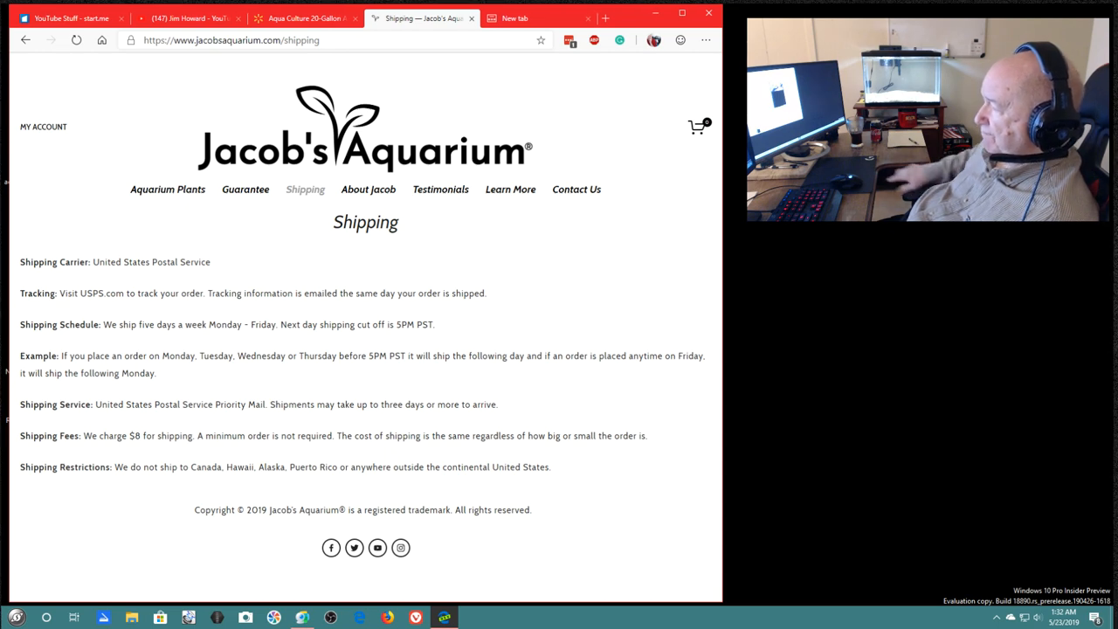
{"action": "mouse_move", "coordinate": [577, 189]}
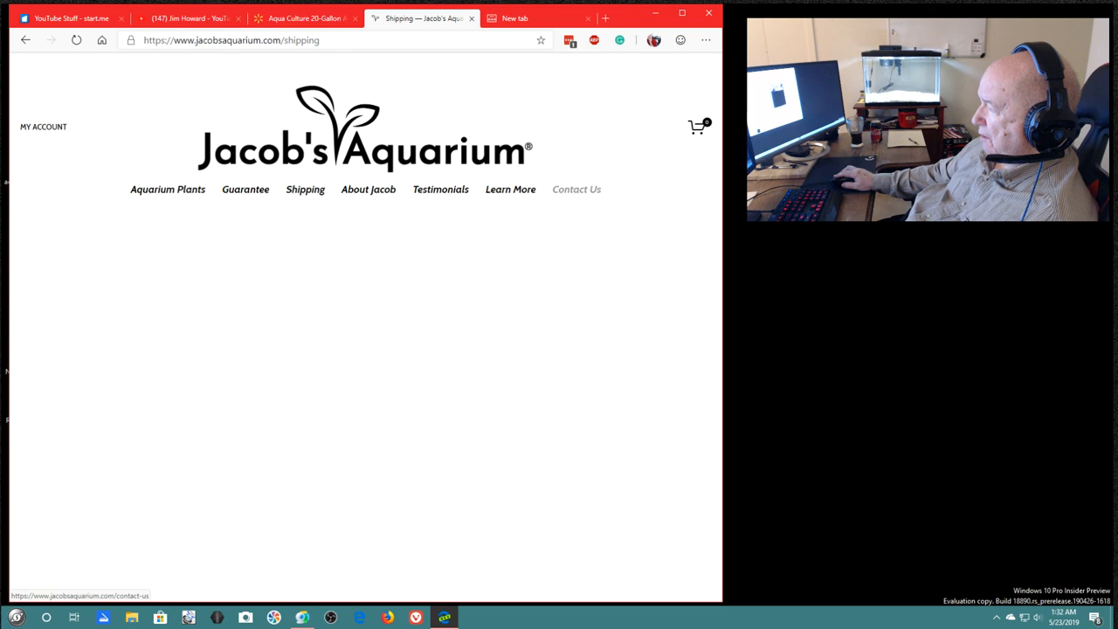
- View the Contact Us form, then close the Jacob's Aquarium page and return to the remaining tab
{"action": "left_click", "coordinate": [577, 188]}
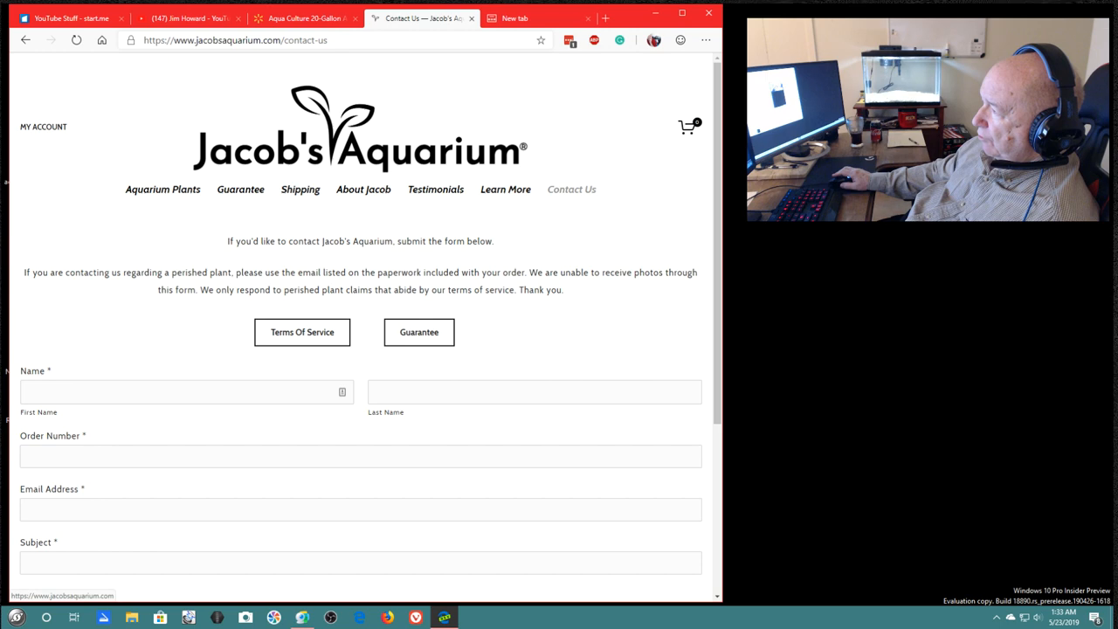
{"action": "mouse_move", "coordinate": [471, 18]}
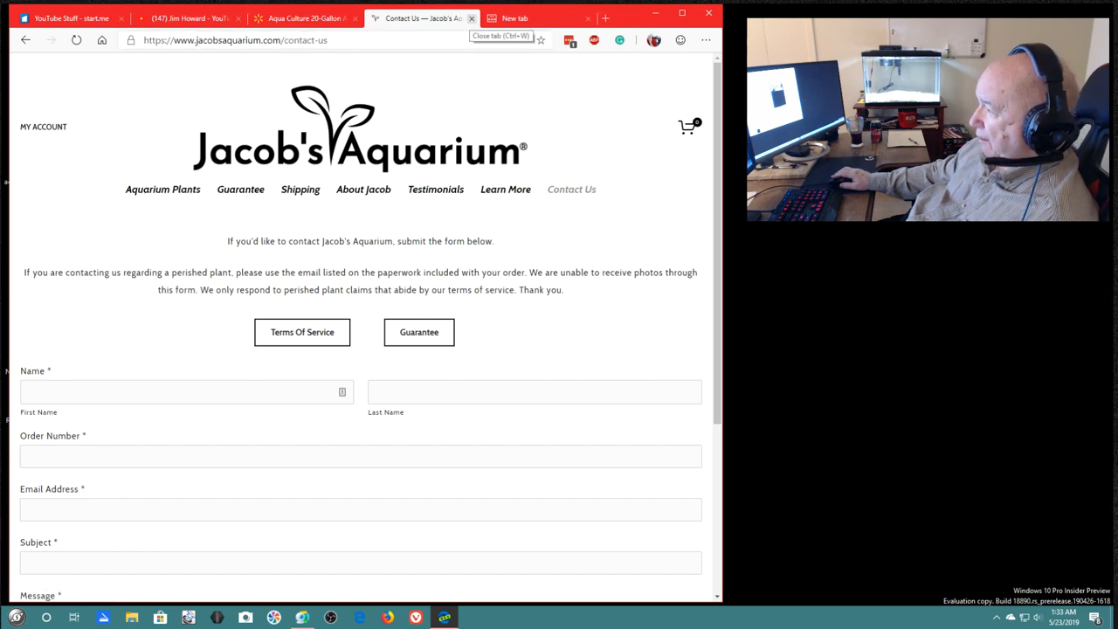
{"action": "left_click", "coordinate": [472, 18]}
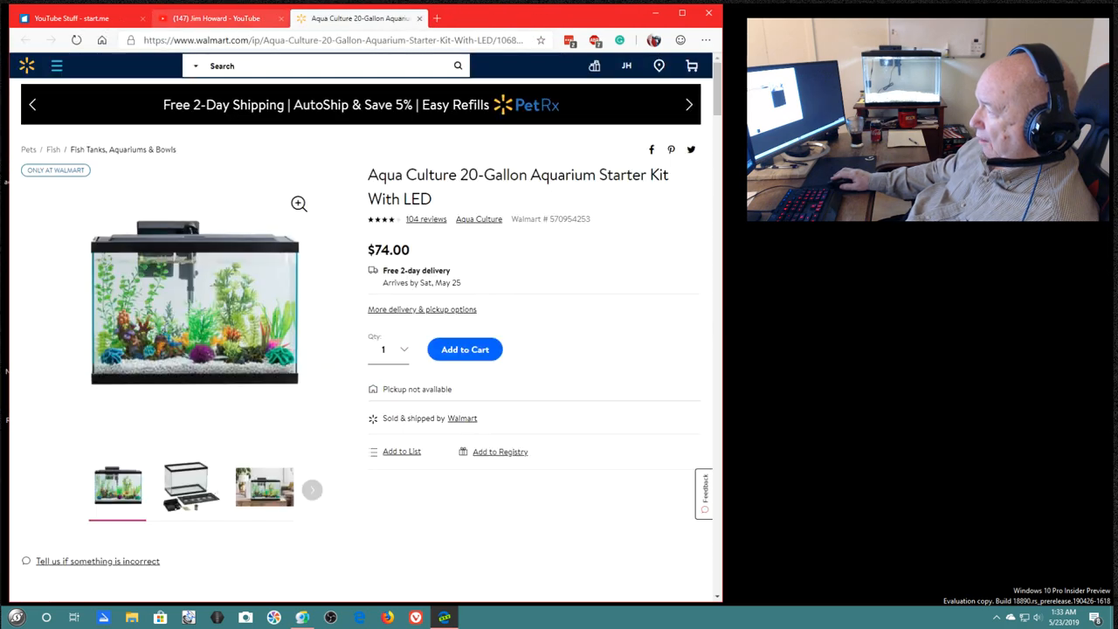
{"action": "left_click", "coordinate": [213, 17]}
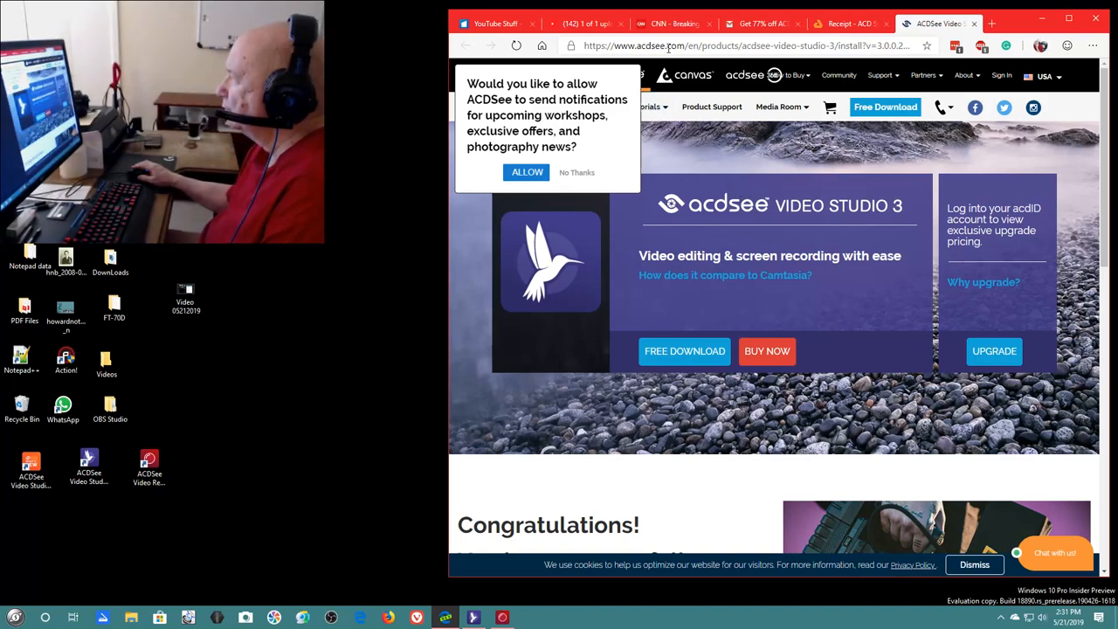
- Switch from the ACDSee Video Studio page to the CNN homepage
{"action": "left_click", "coordinate": [672, 25]}
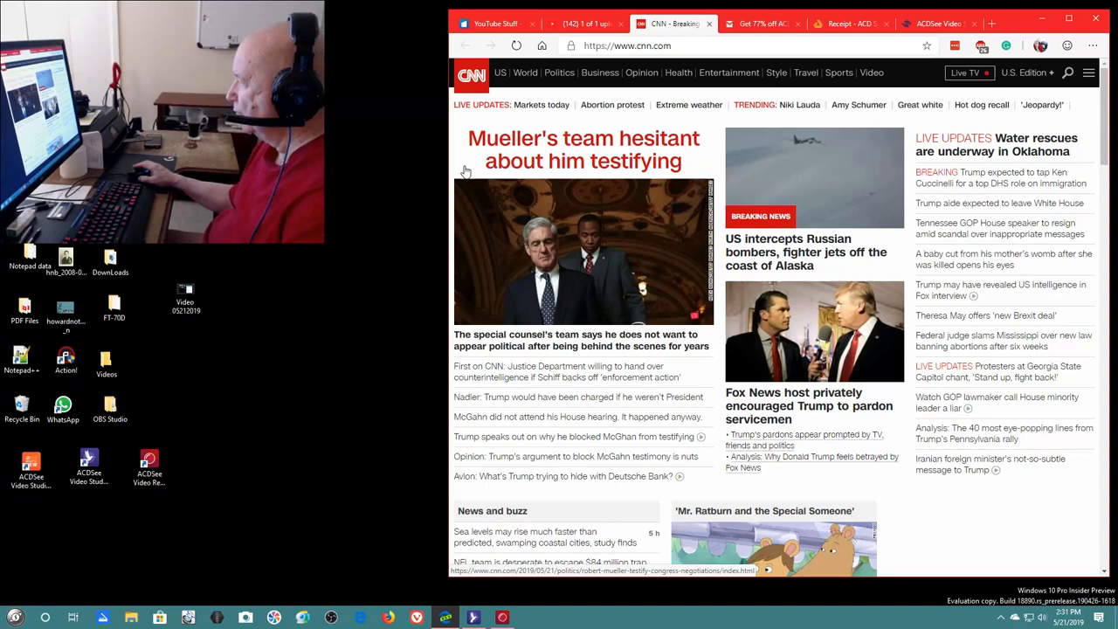
{"action": "mouse_move", "coordinate": [461, 185]}
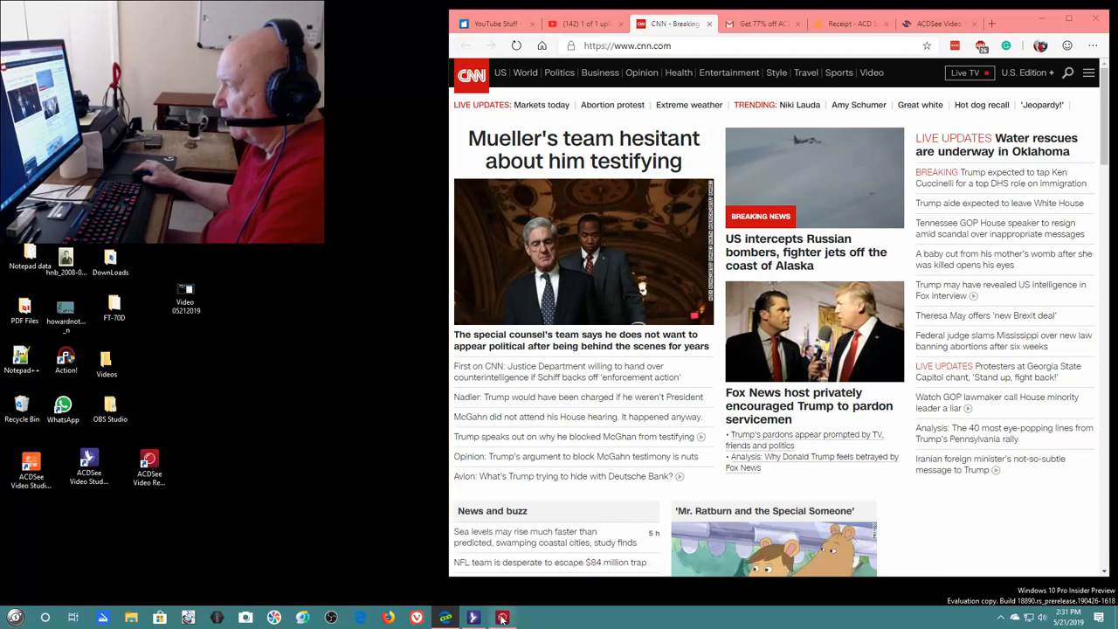
- Restore the running ACDSee recorder window and drag it to the lower-left corner
{"action": "left_click", "coordinate": [500, 619]}
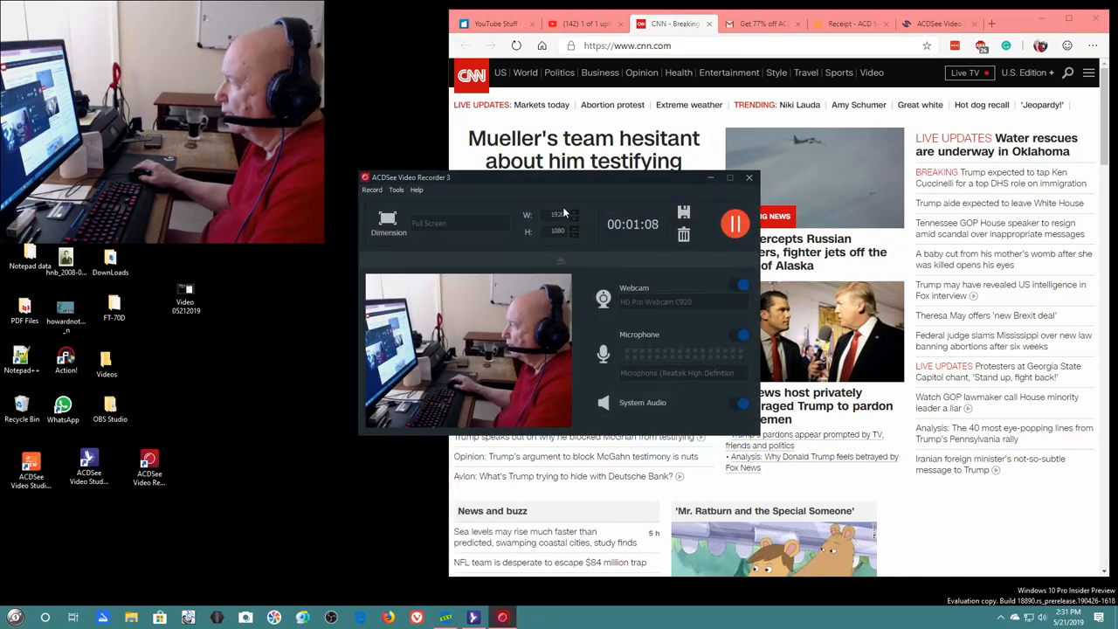
{"action": "left_click_drag", "start_coordinate": [411, 178], "coordinate": [514, 222]}
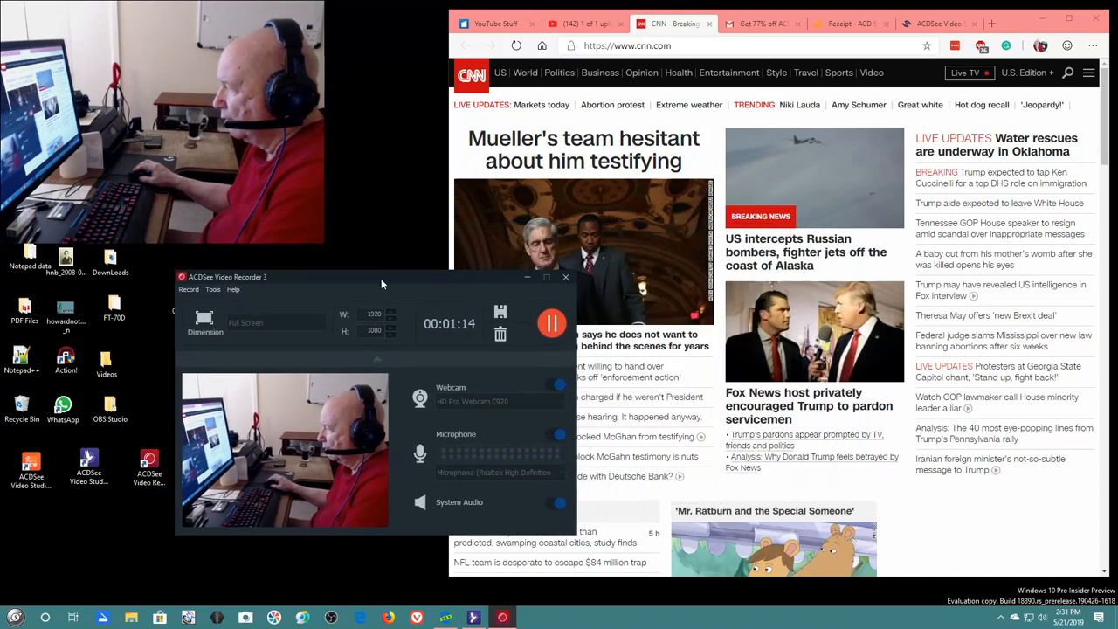
{"action": "left_click_drag", "start_coordinate": [381, 276], "coordinate": [252, 297]}
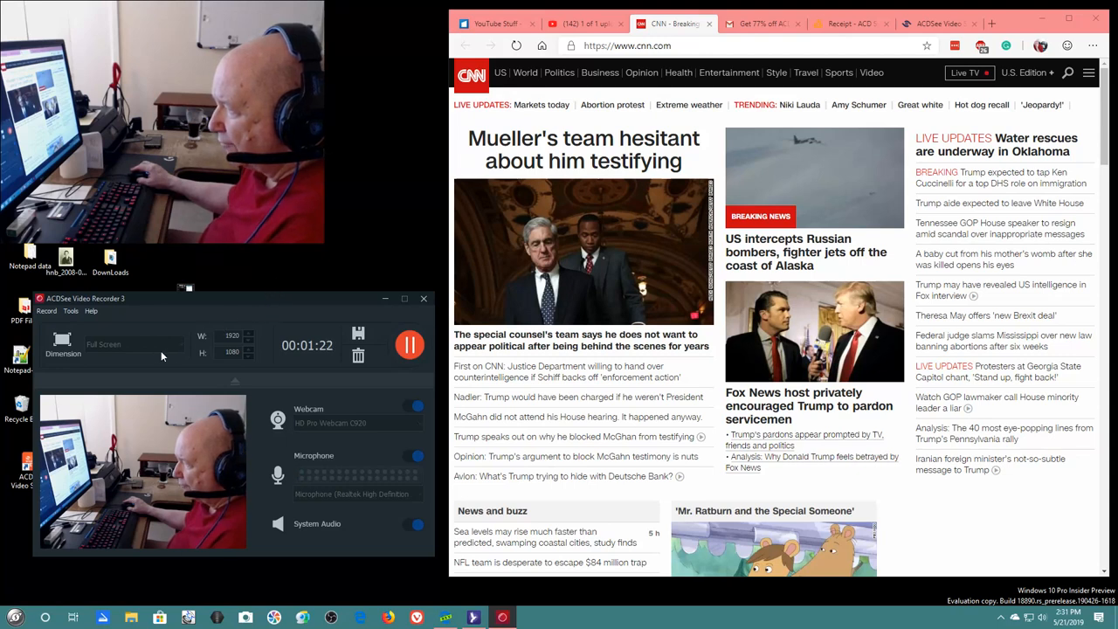
{"action": "mouse_move", "coordinate": [262, 304]}
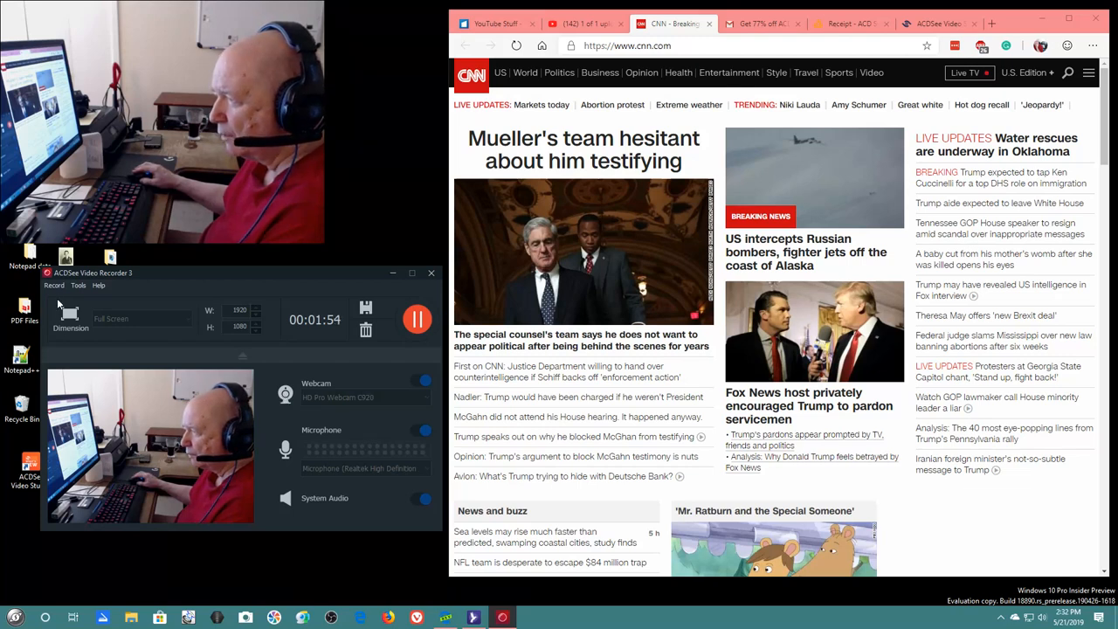
- Look through the recorder's Record and Tools menus and its Options
{"action": "left_click", "coordinate": [54, 286]}
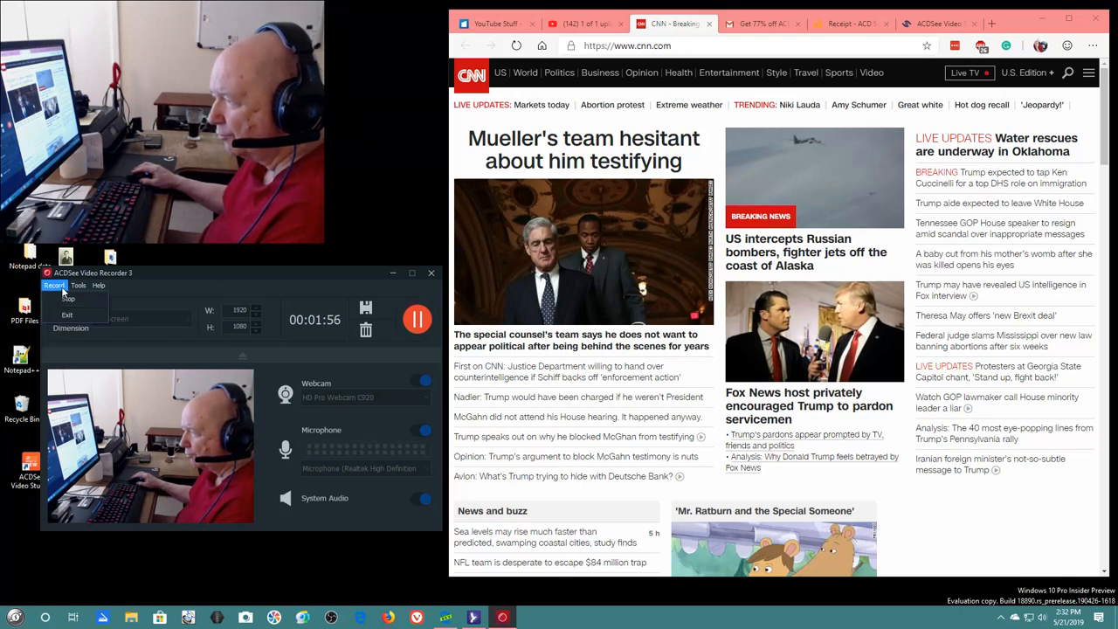
{"action": "left_click", "coordinate": [79, 287]}
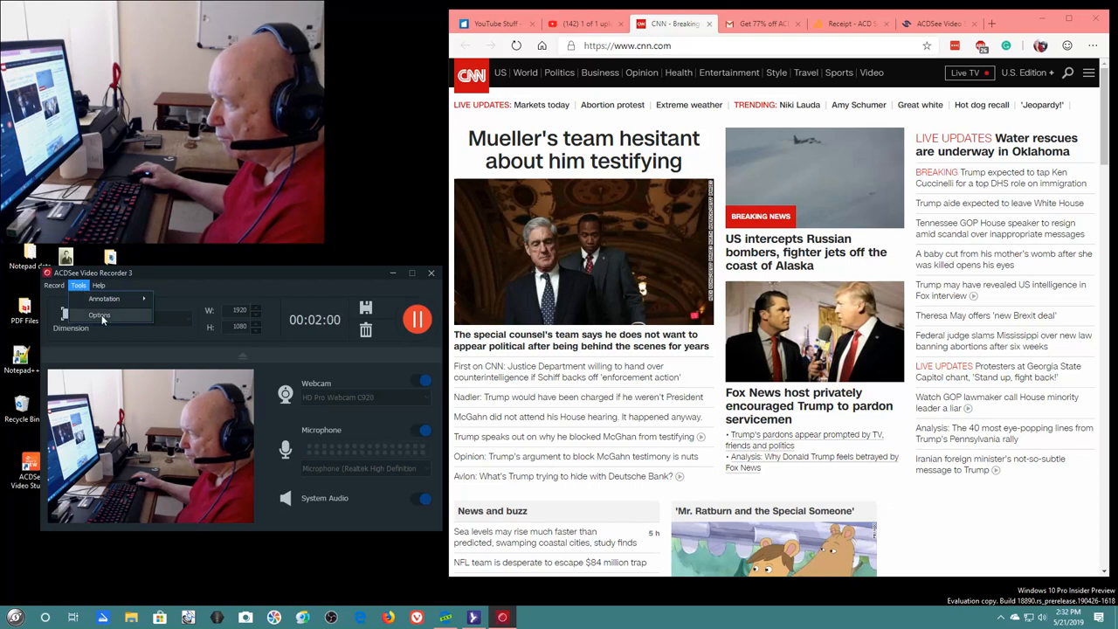
{"action": "left_click", "coordinate": [98, 286]}
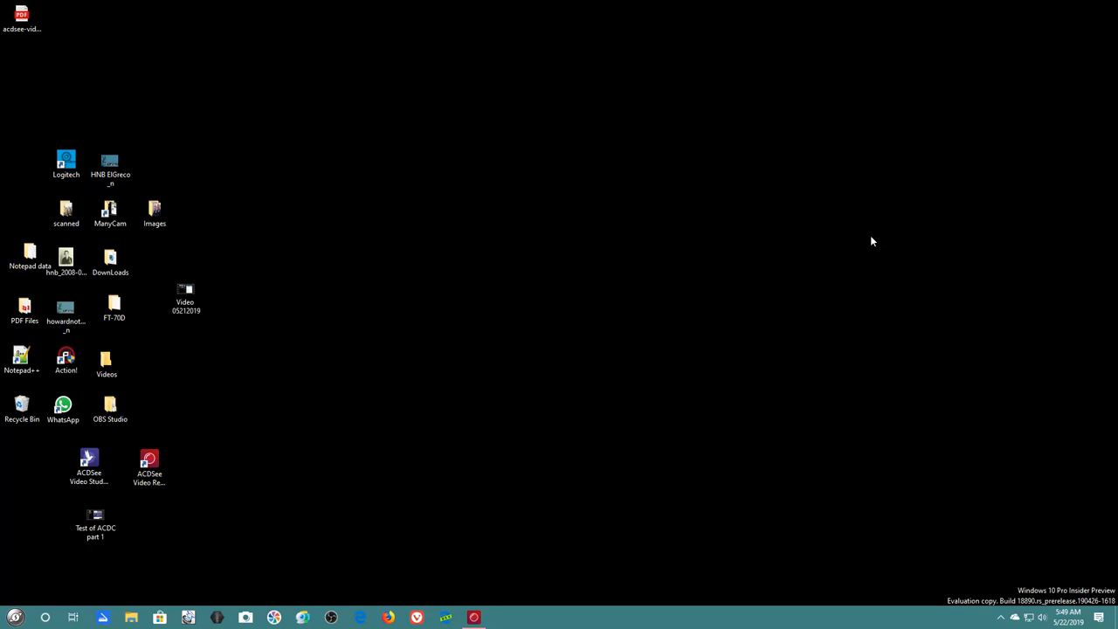
{"action": "mouse_move", "coordinate": [186, 458]}
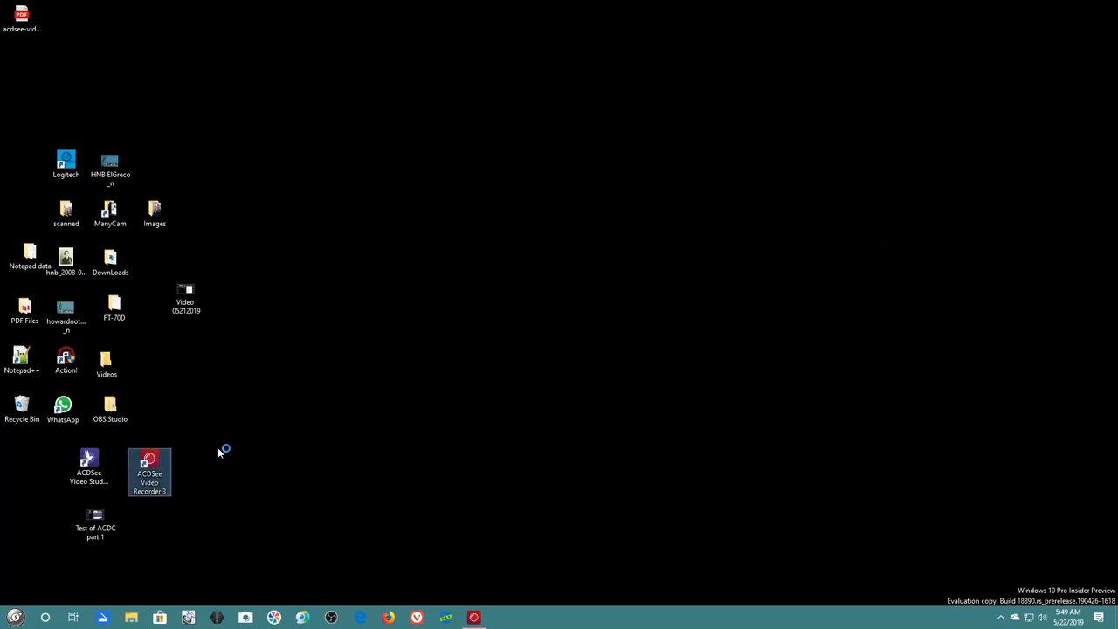
{"action": "mouse_move", "coordinate": [288, 440]}
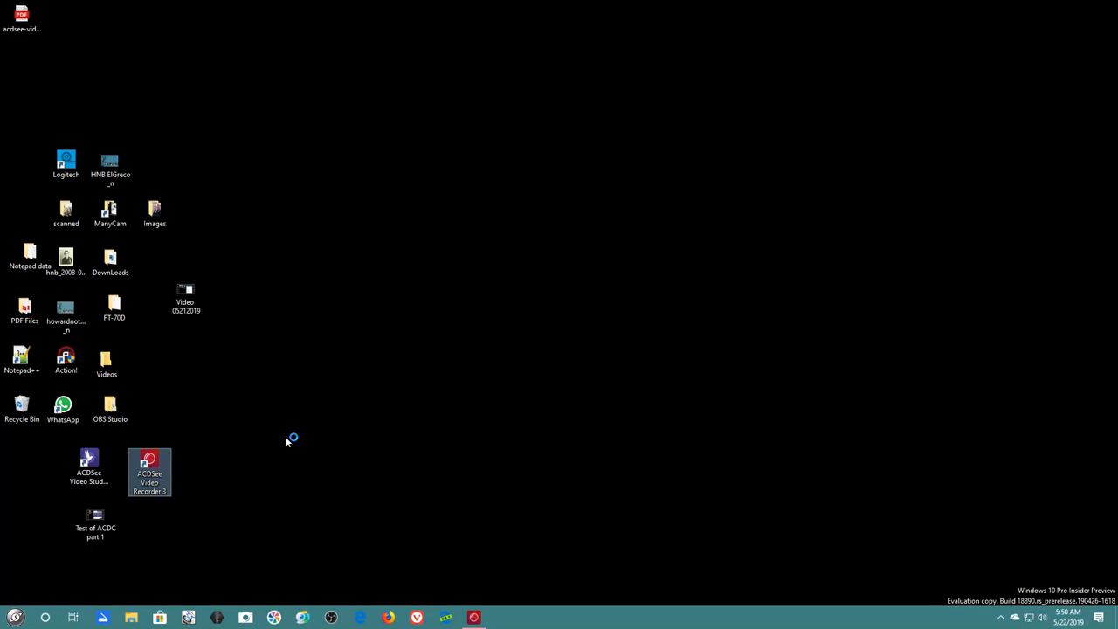
{"action": "mouse_move", "coordinate": [52, 480]}
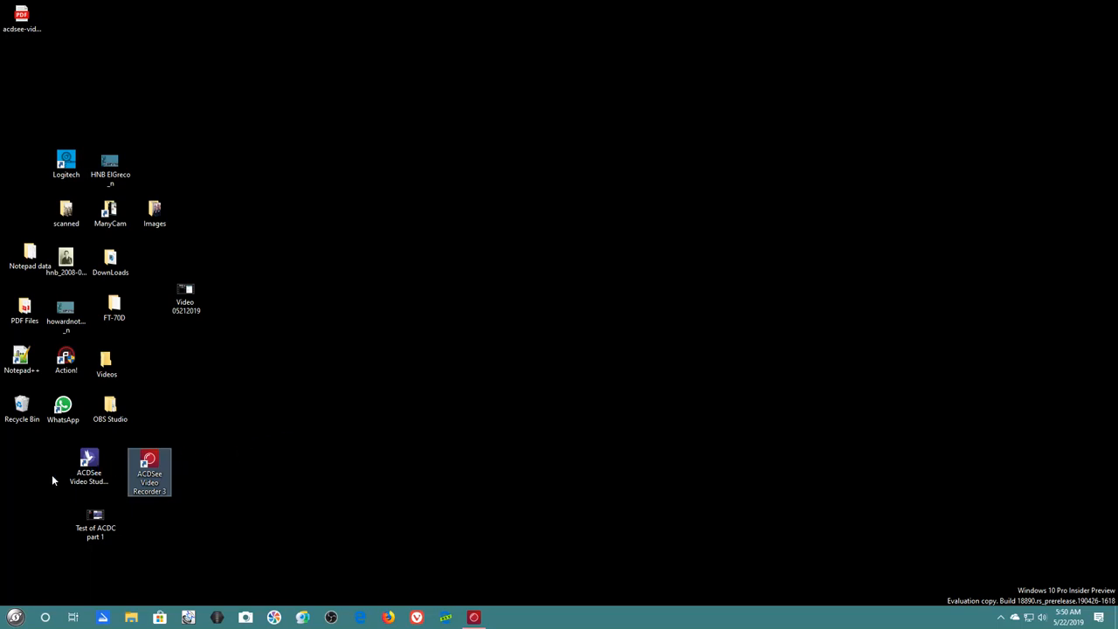
{"action": "left_click", "coordinate": [89, 472]}
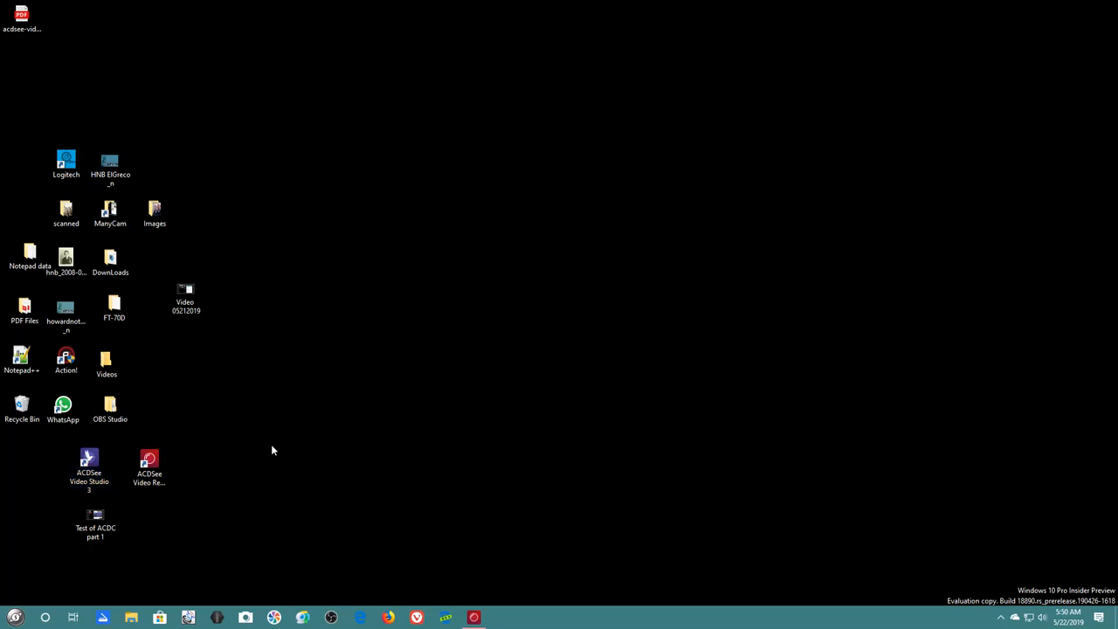
{"action": "mouse_move", "coordinate": [398, 451]}
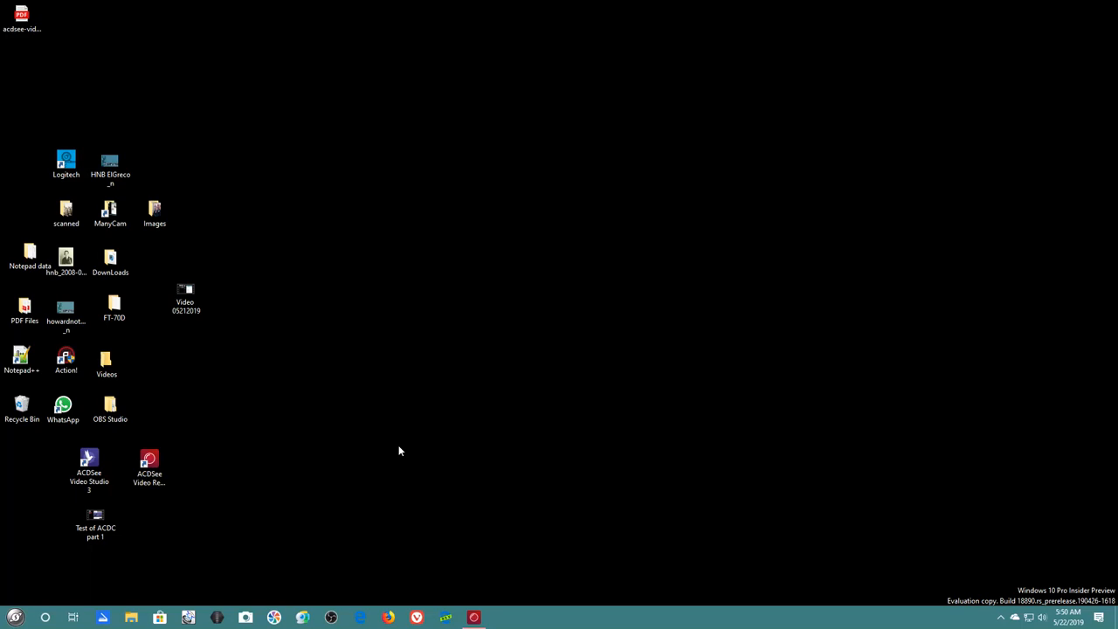
{"action": "mouse_move", "coordinate": [384, 457]}
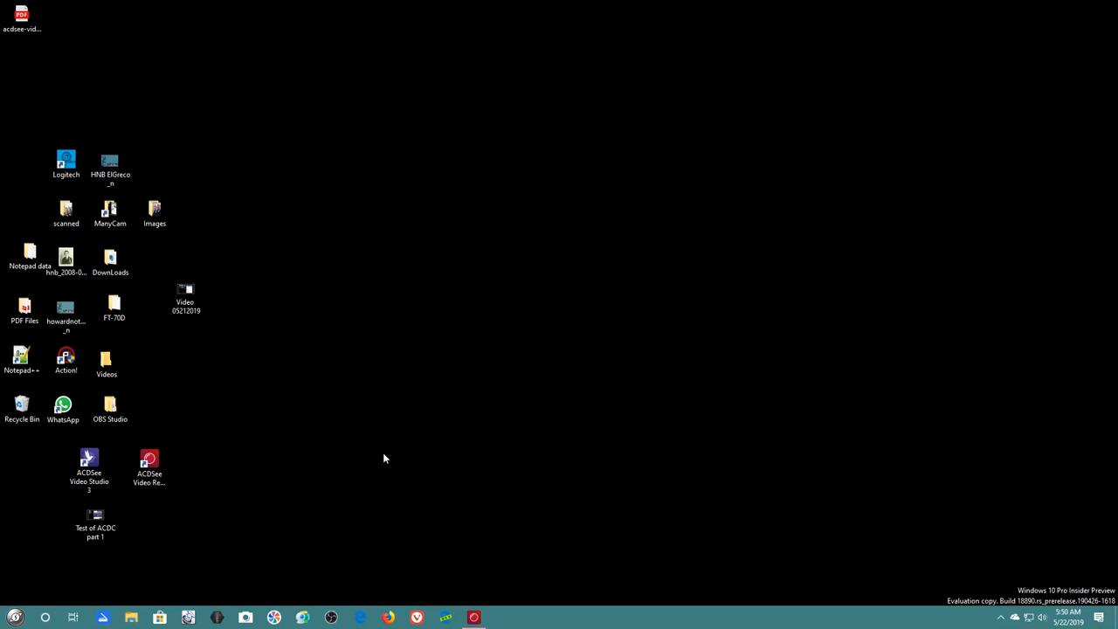
{"action": "mouse_move", "coordinate": [470, 426]}
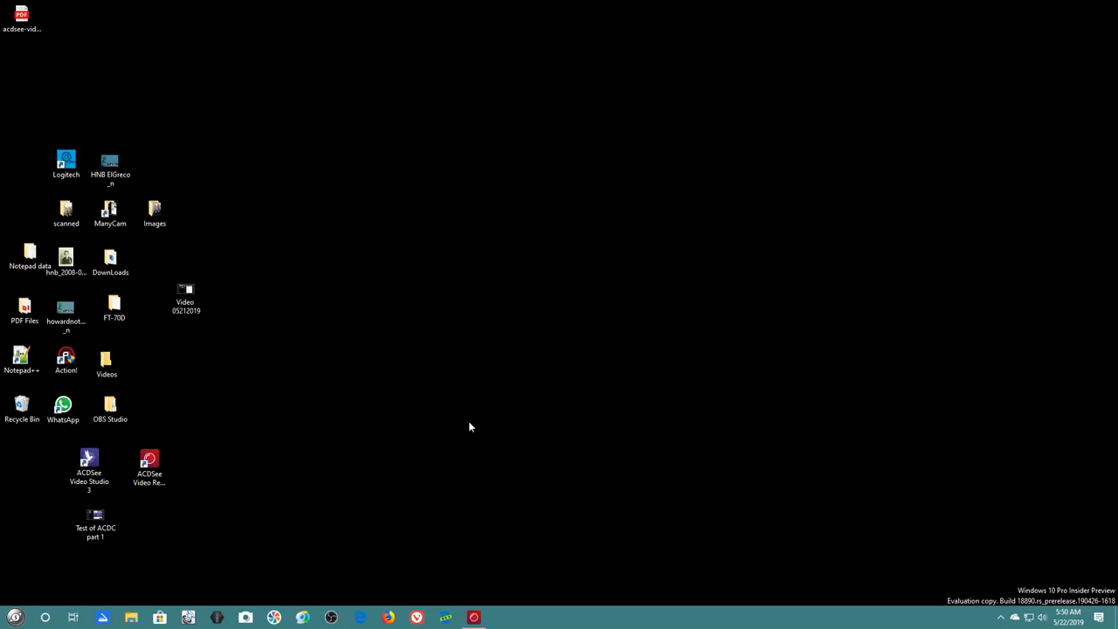
{"action": "mouse_move", "coordinate": [510, 545]}
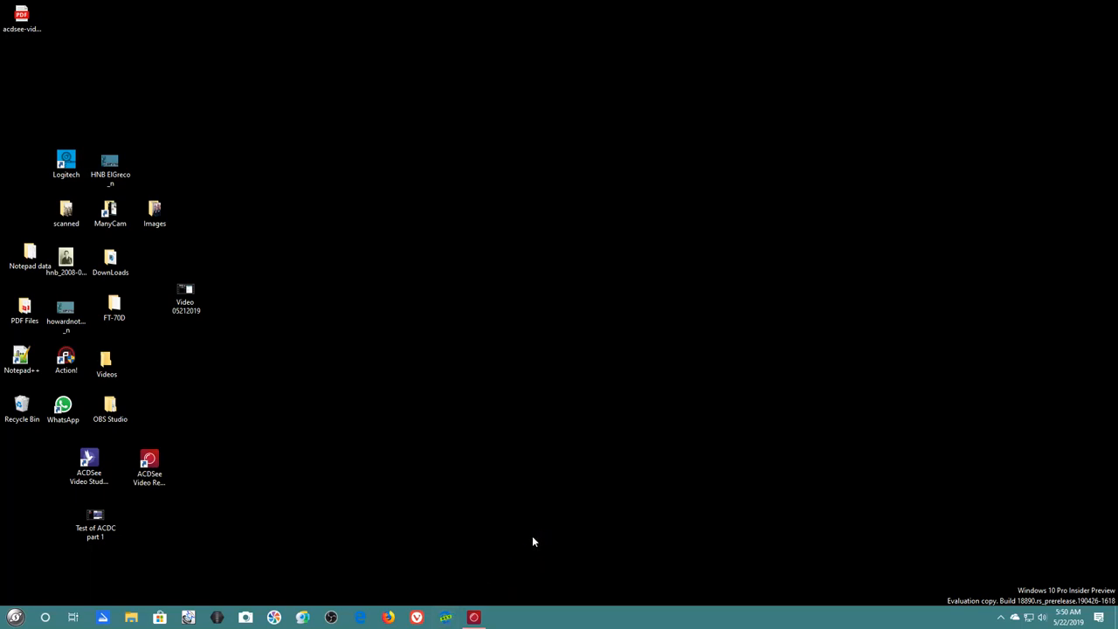
{"action": "mouse_move", "coordinate": [534, 545]}
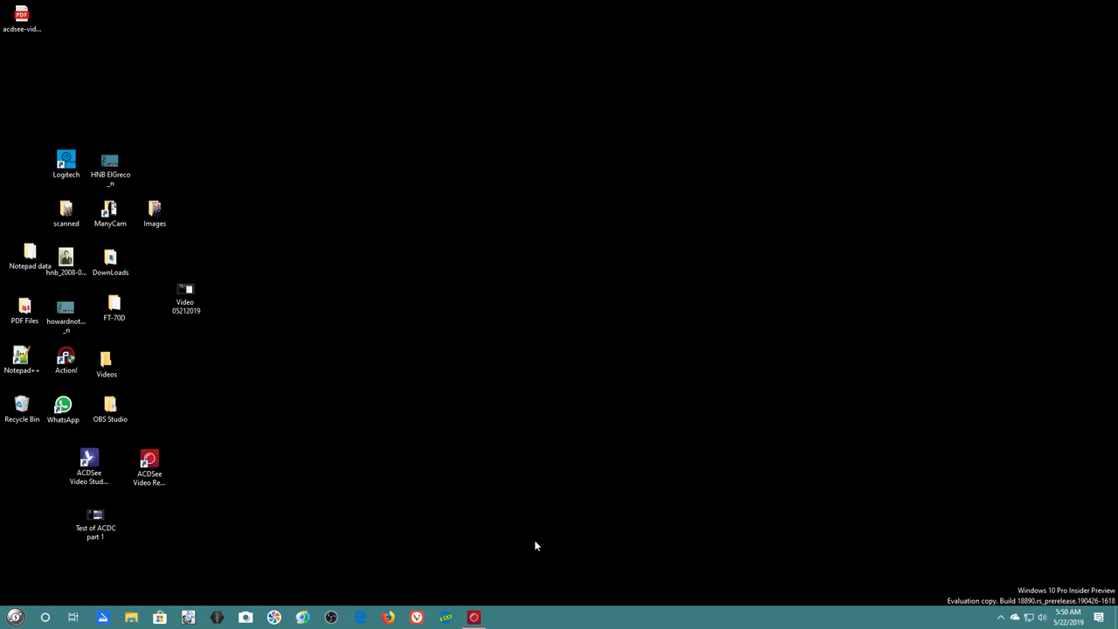
- Launch Microsoft Edge from the taskbar onto its start.me start page
{"action": "left_click", "coordinate": [445, 618]}
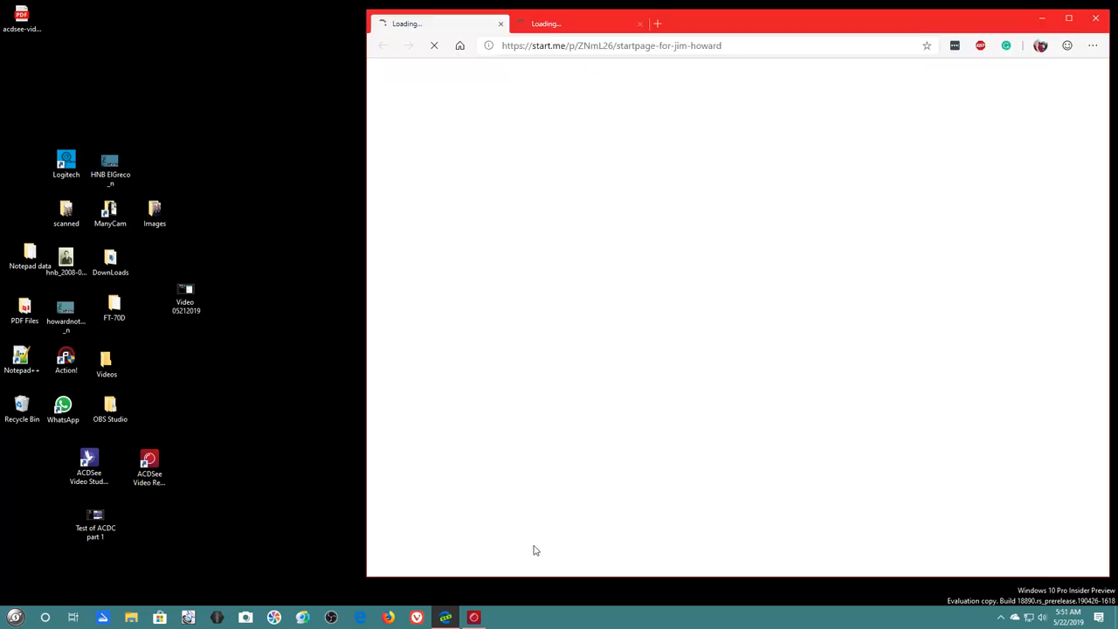
{"action": "mouse_move", "coordinate": [524, 542]}
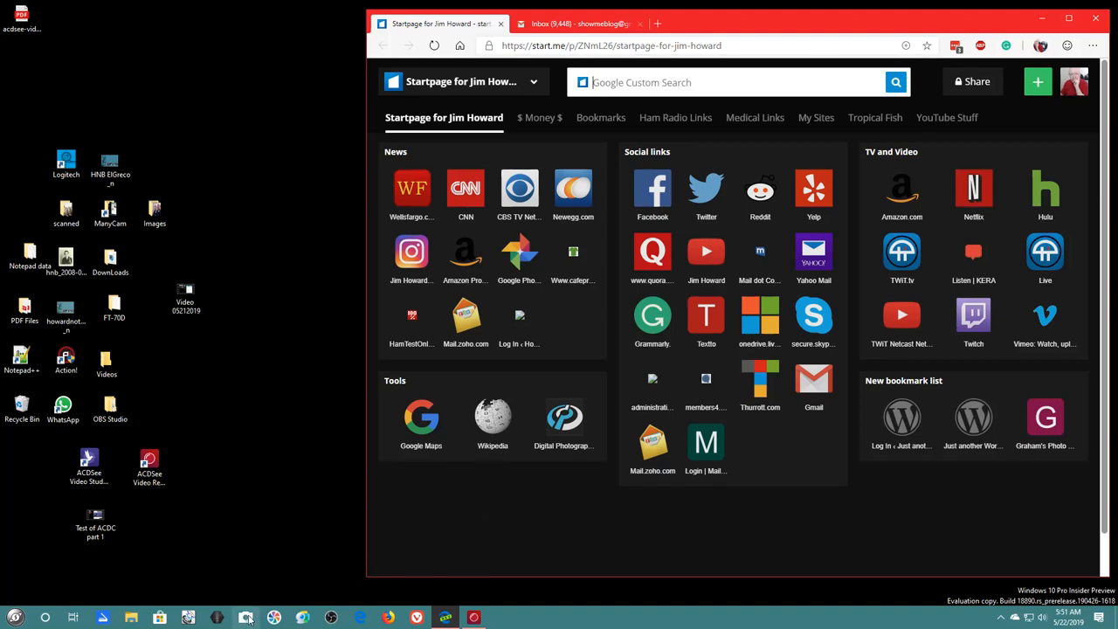
{"action": "mouse_move", "coordinate": [247, 619]}
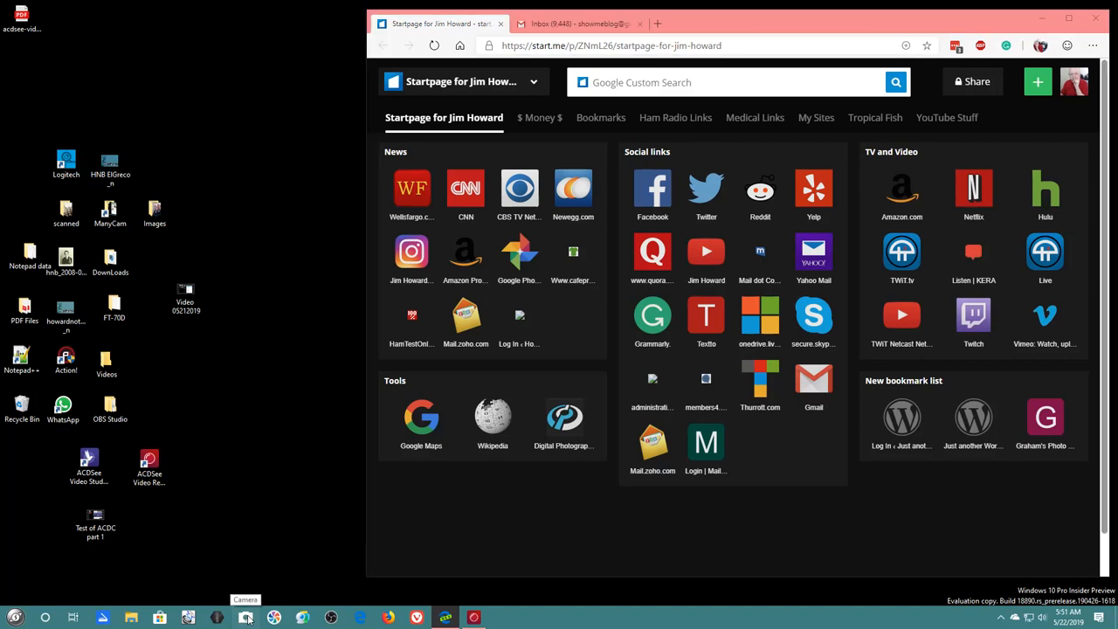
- Launch the Camera app's webcam preview, then bring up the Windows Settings home
{"action": "left_click", "coordinate": [244, 618]}
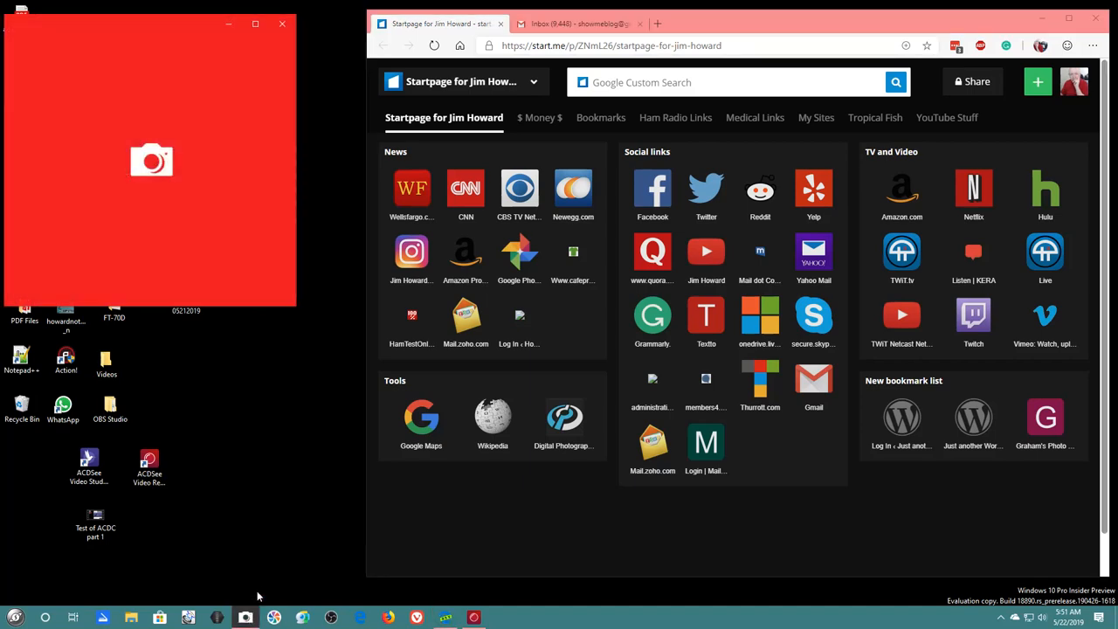
{"action": "mouse_move", "coordinate": [285, 468]}
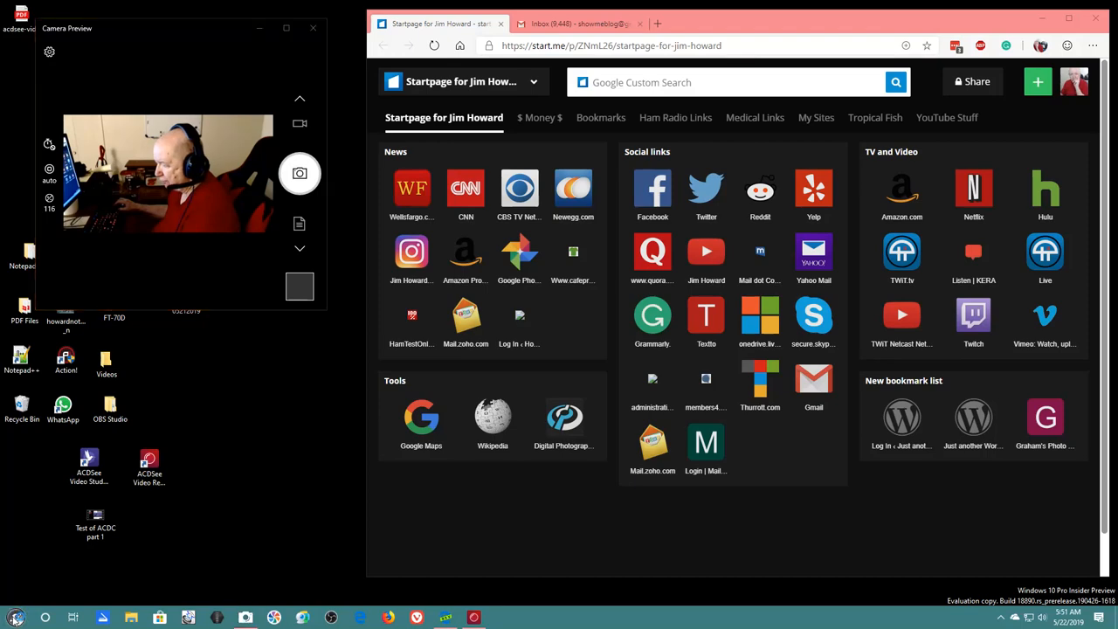
{"action": "left_click", "coordinate": [14, 617]}
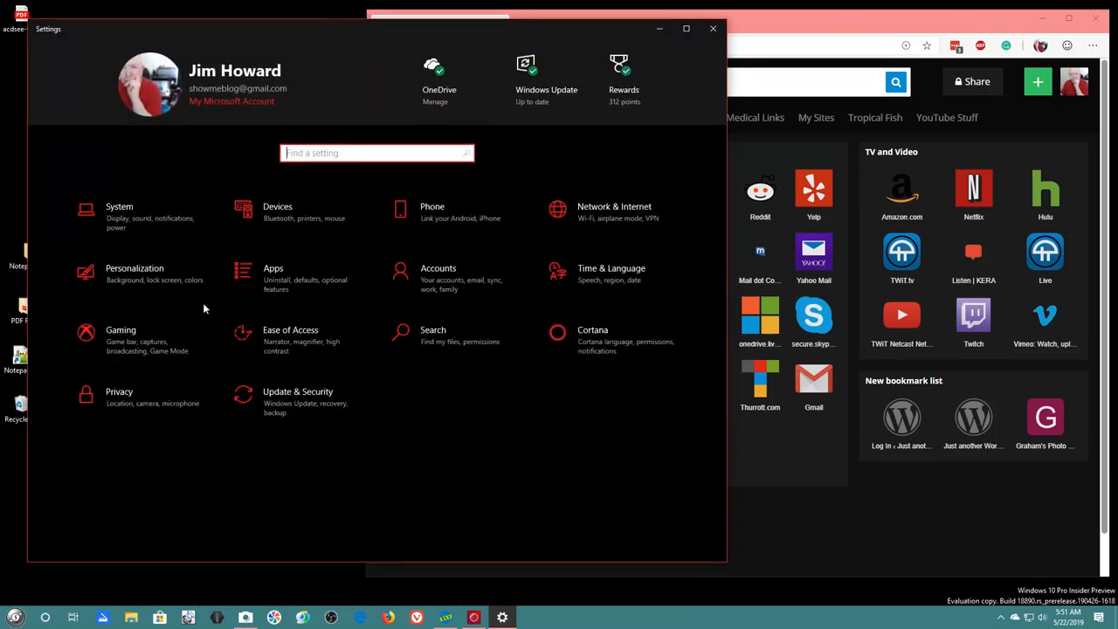
- Under Apps > Default apps, review the Video player choices and pick one
{"action": "left_click", "coordinate": [272, 277]}
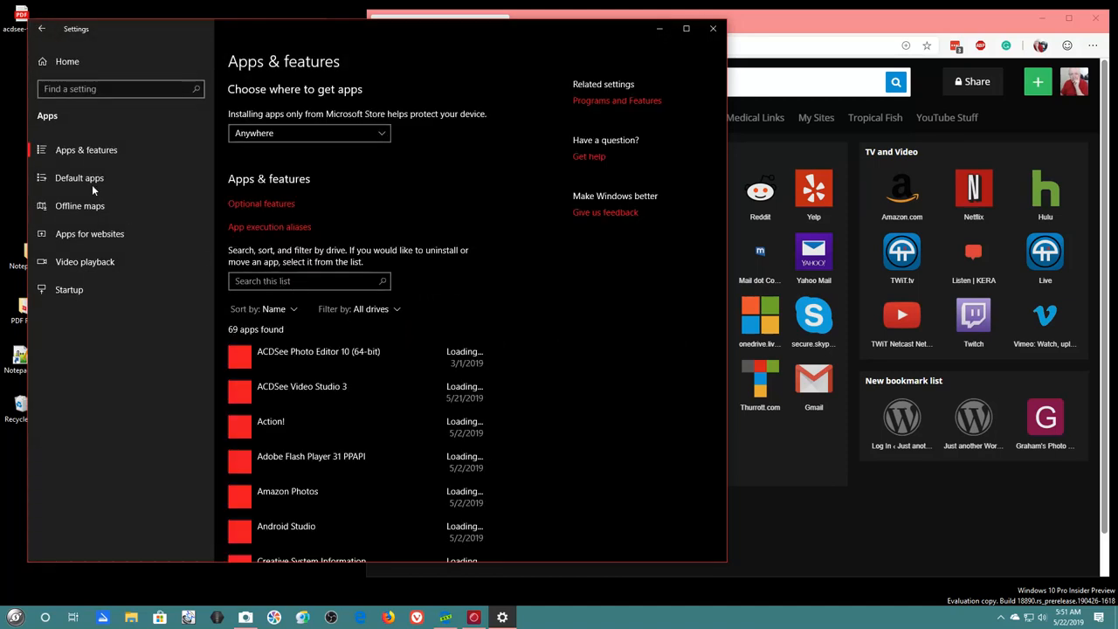
{"action": "left_click", "coordinate": [78, 179]}
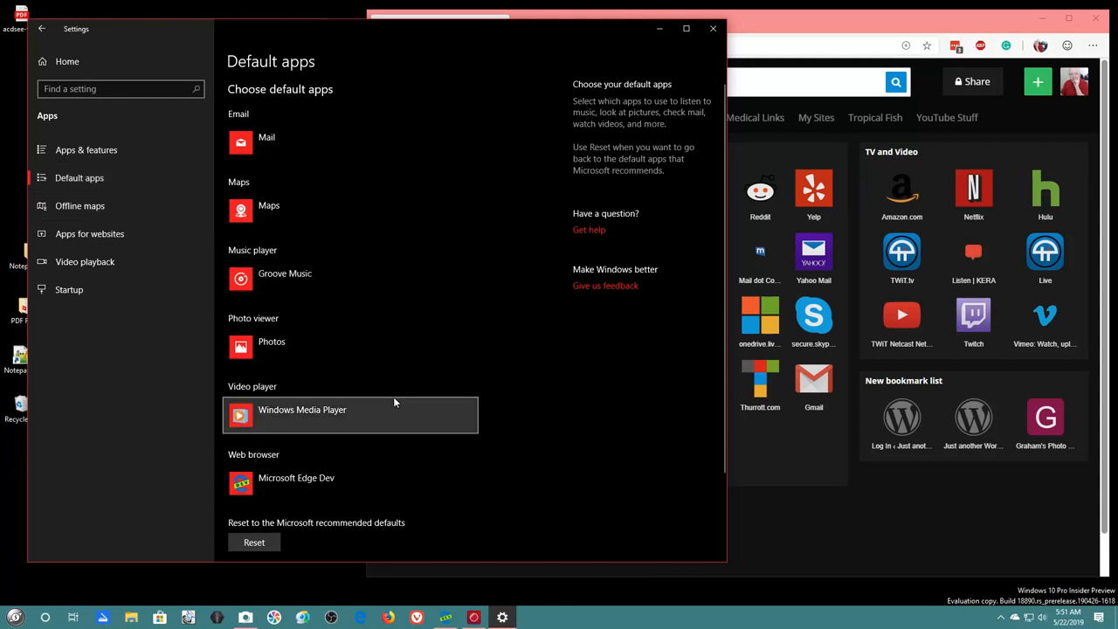
{"action": "mouse_move", "coordinate": [381, 416]}
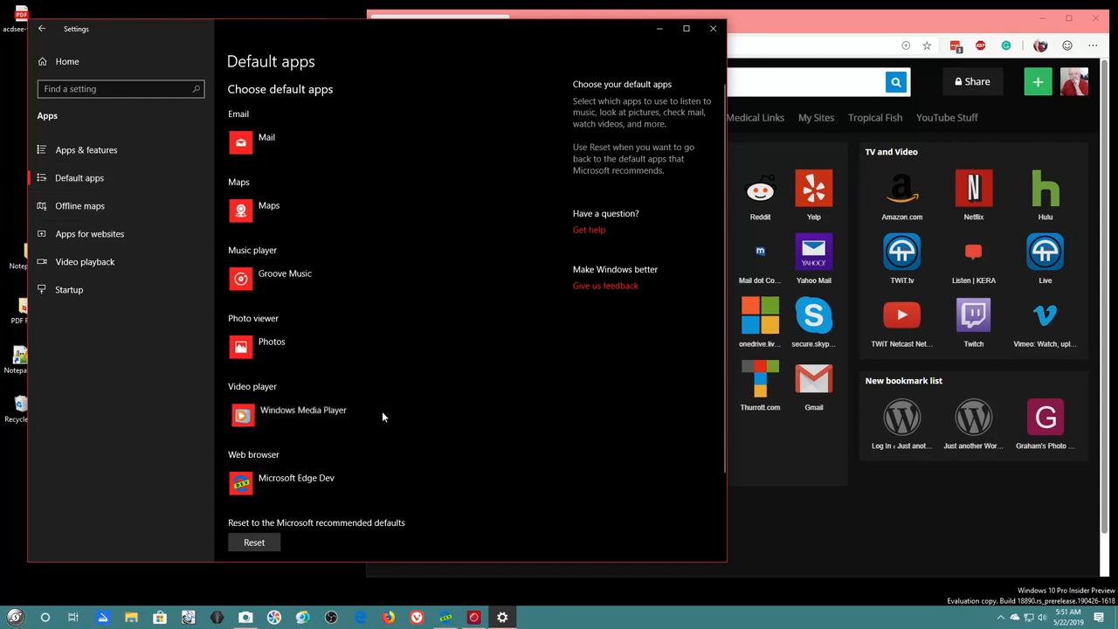
{"action": "left_click", "coordinate": [304, 409]}
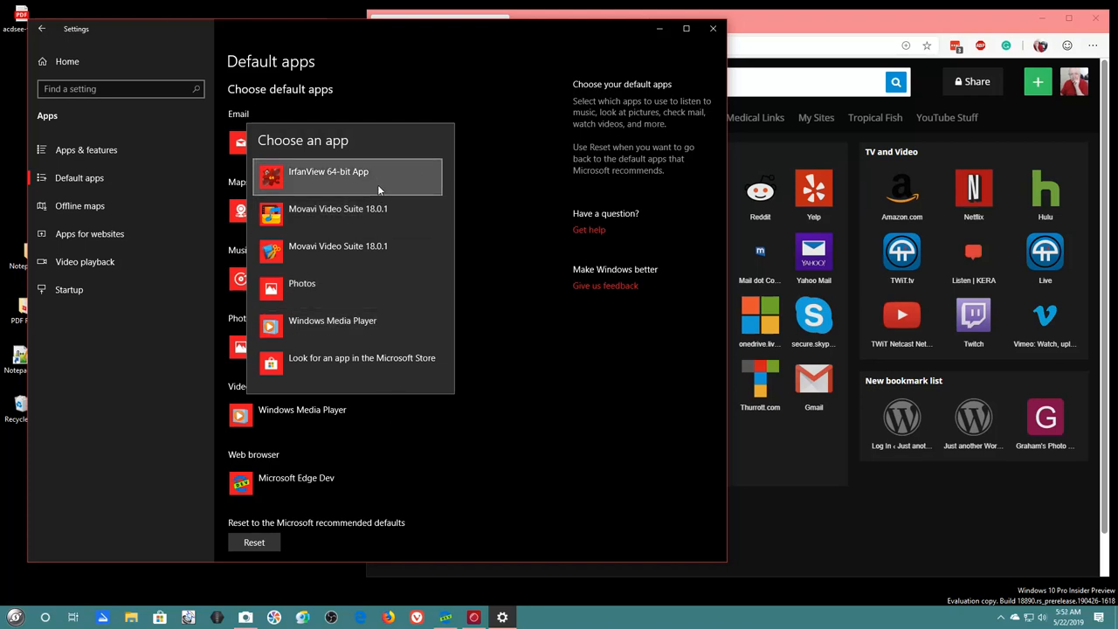
{"action": "mouse_move", "coordinate": [367, 244]}
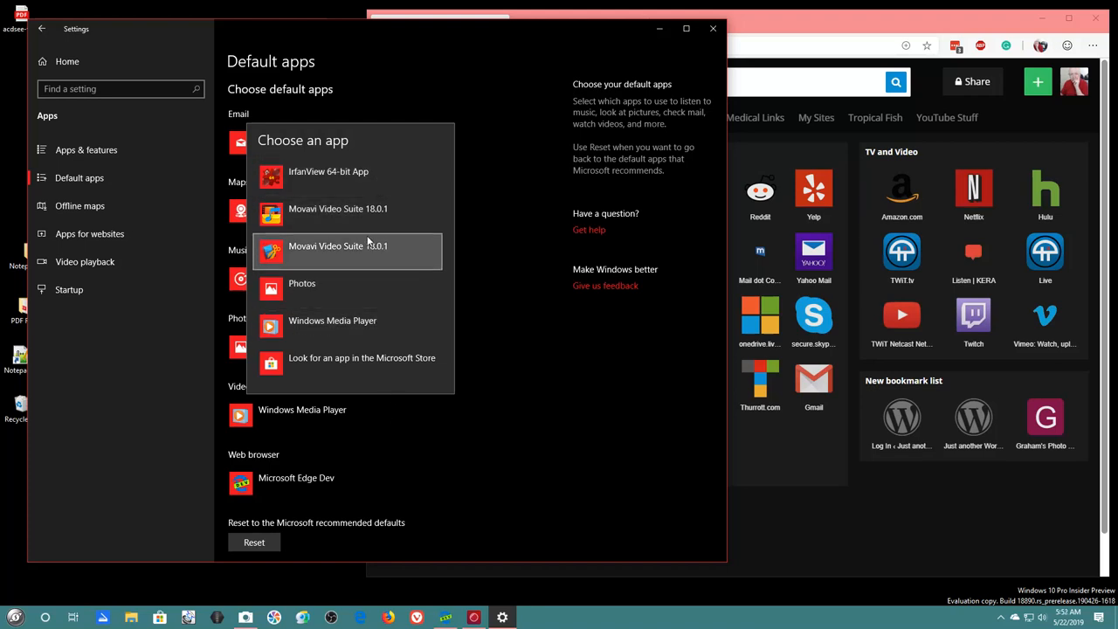
{"action": "mouse_move", "coordinate": [361, 357]}
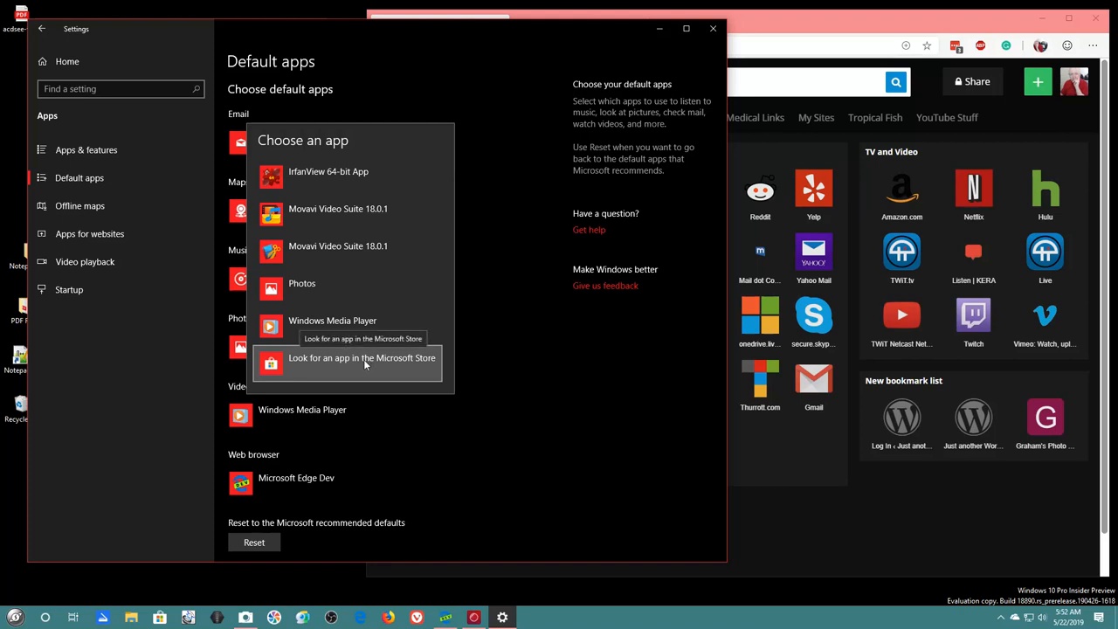
{"action": "mouse_move", "coordinate": [345, 288]}
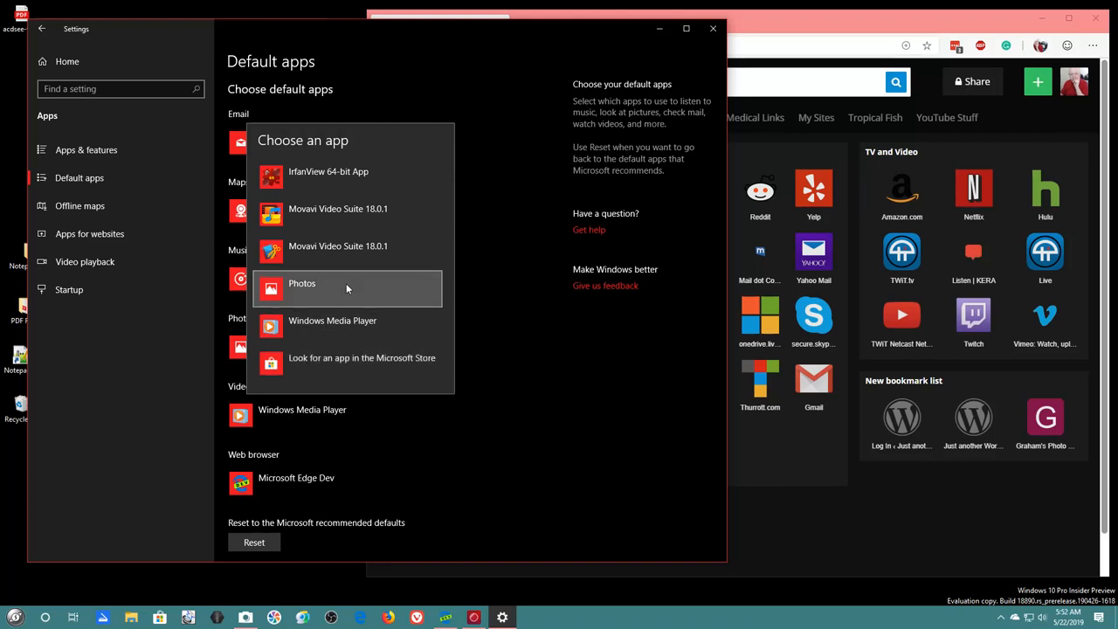
{"action": "mouse_move", "coordinate": [339, 210]}
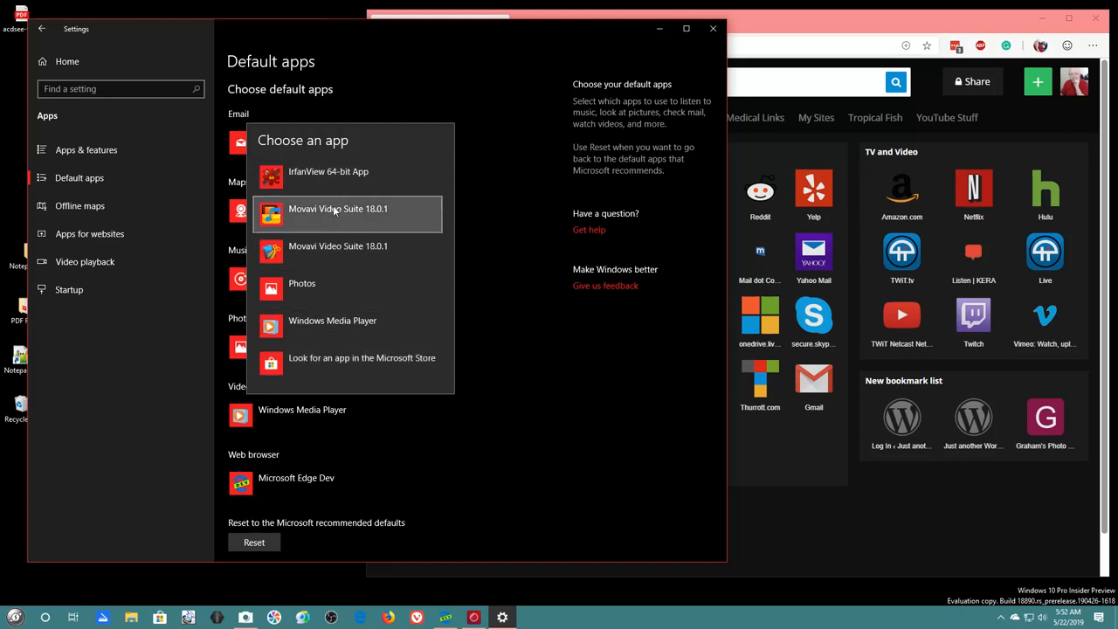
{"action": "left_click", "coordinate": [332, 320]}
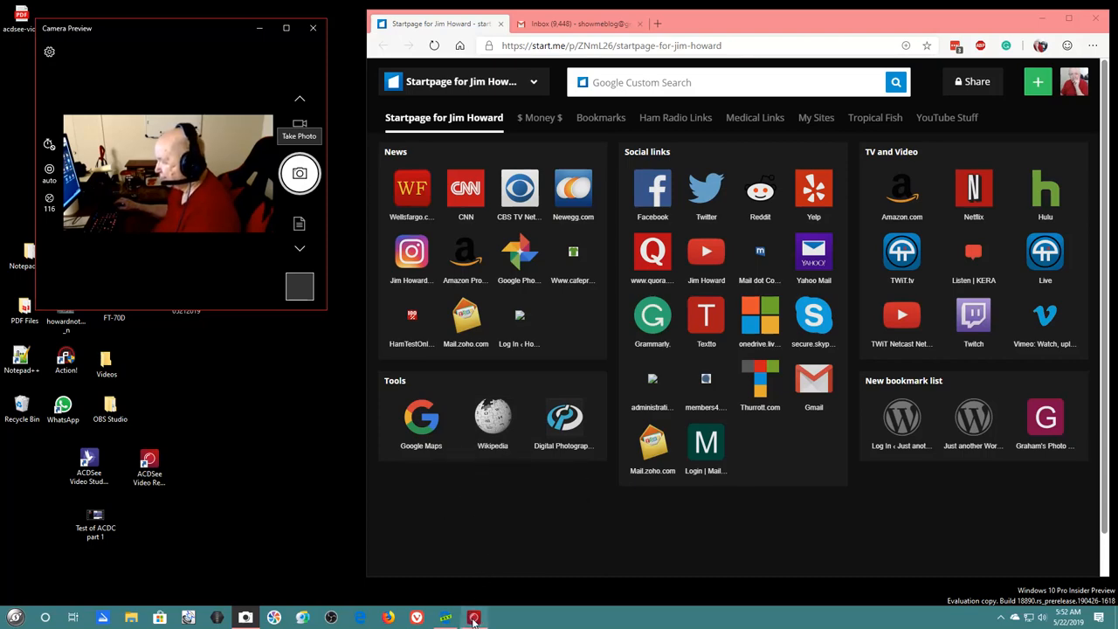
- Snap a photo from the Camera webcam preview
{"action": "left_click", "coordinate": [476, 618]}
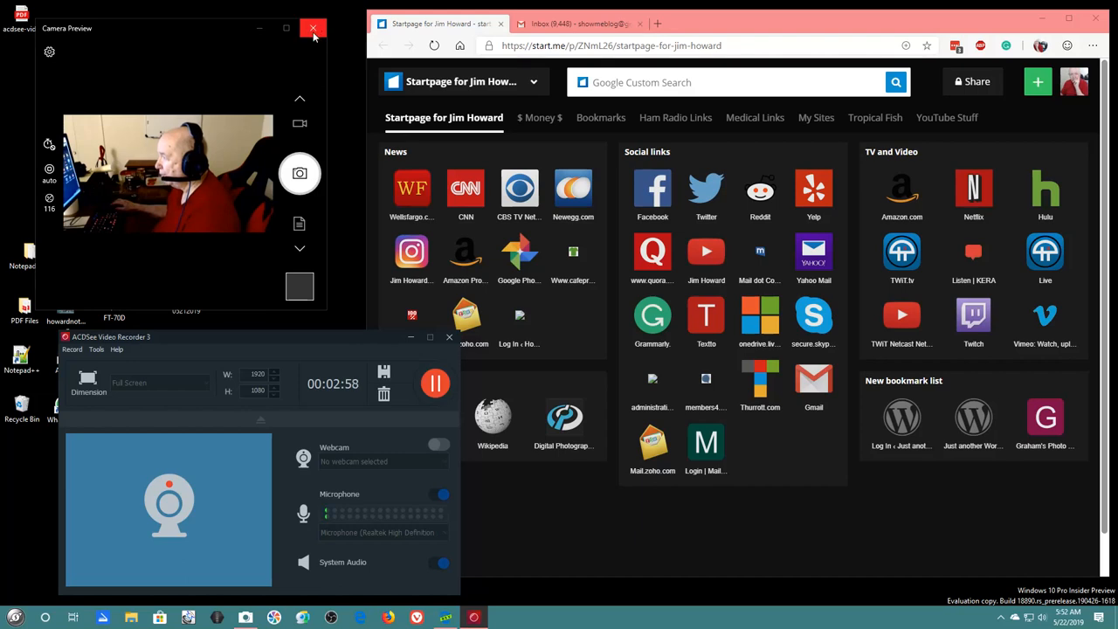
- Close the Camera preview window, leaving the ACDSee recorder running beside Edge
{"action": "left_click", "coordinate": [312, 28]}
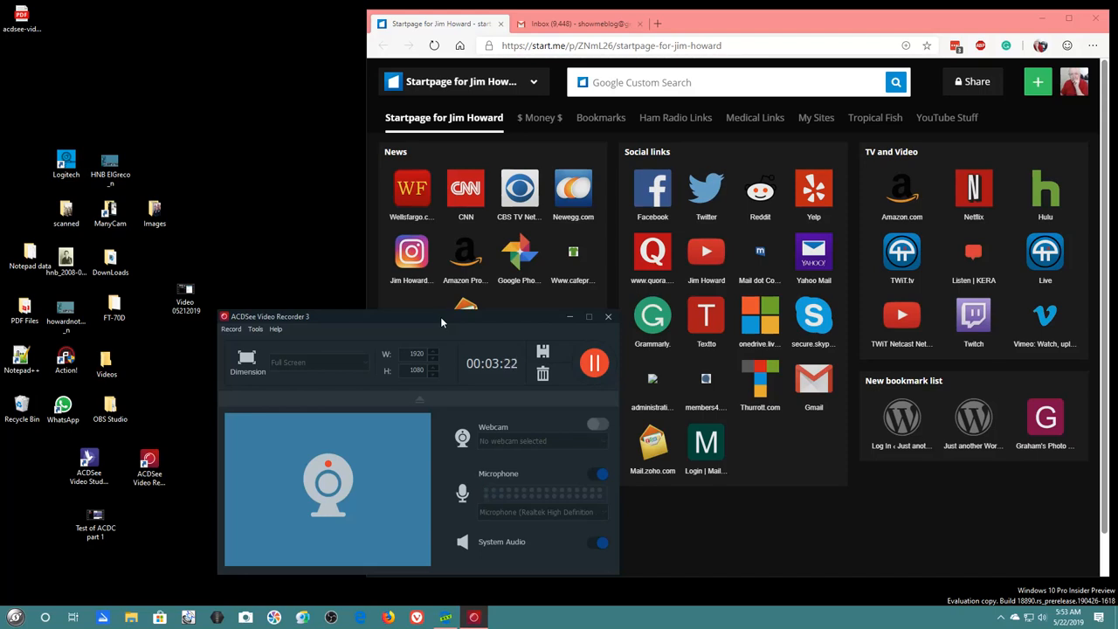
{"action": "mouse_move", "coordinate": [565, 334]}
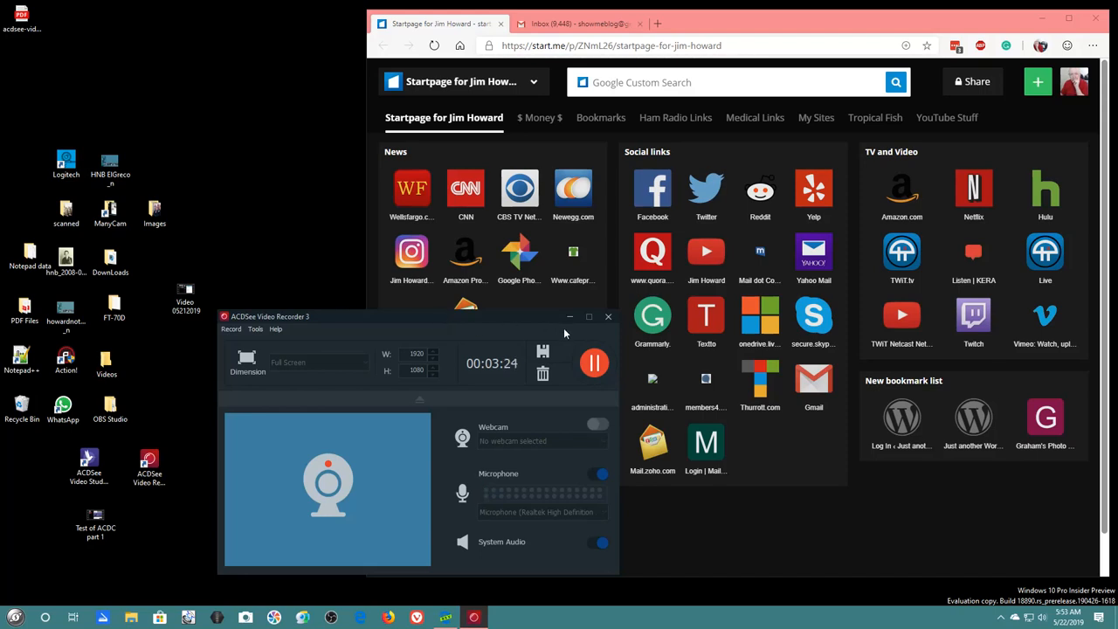